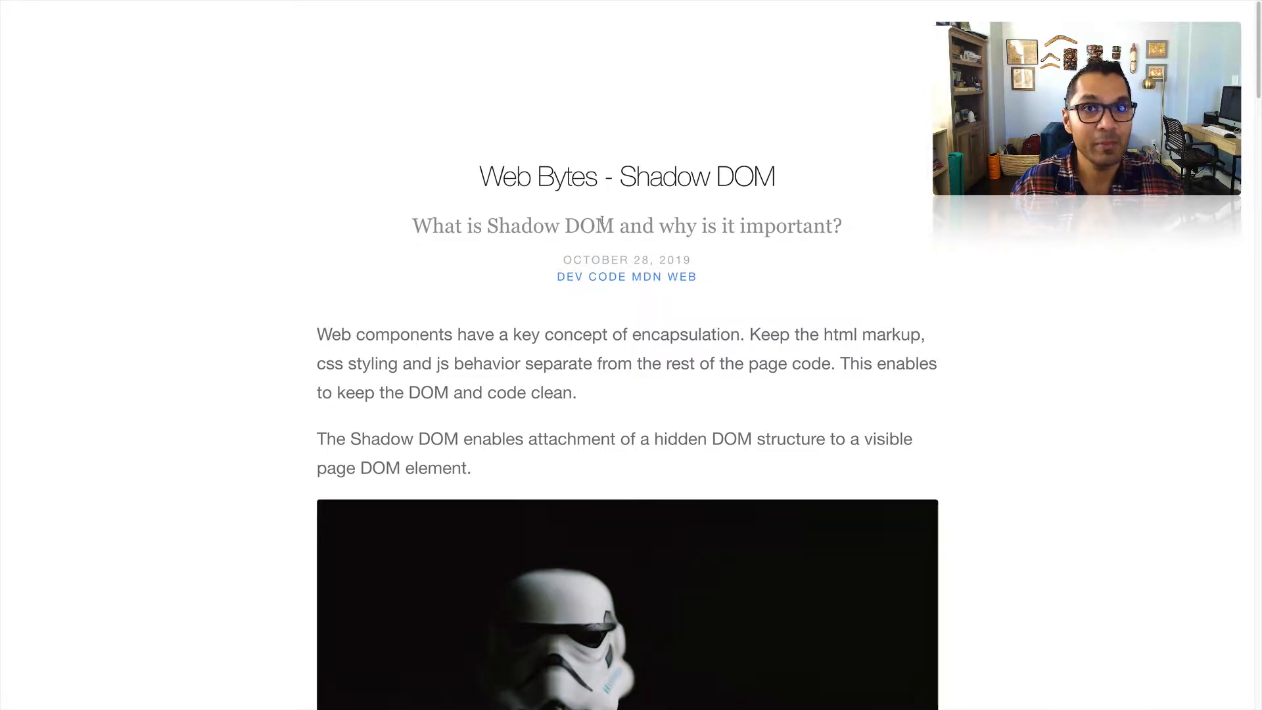
scroll(down, 3)
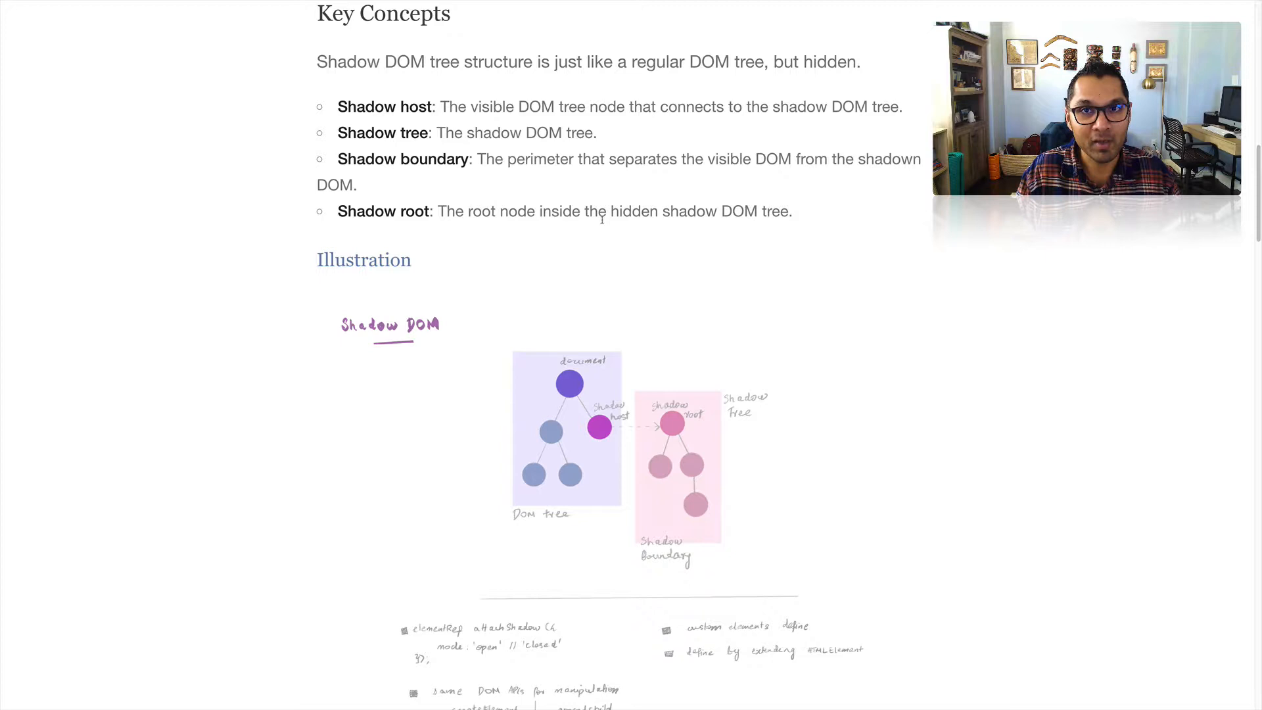
scroll(down, 3)
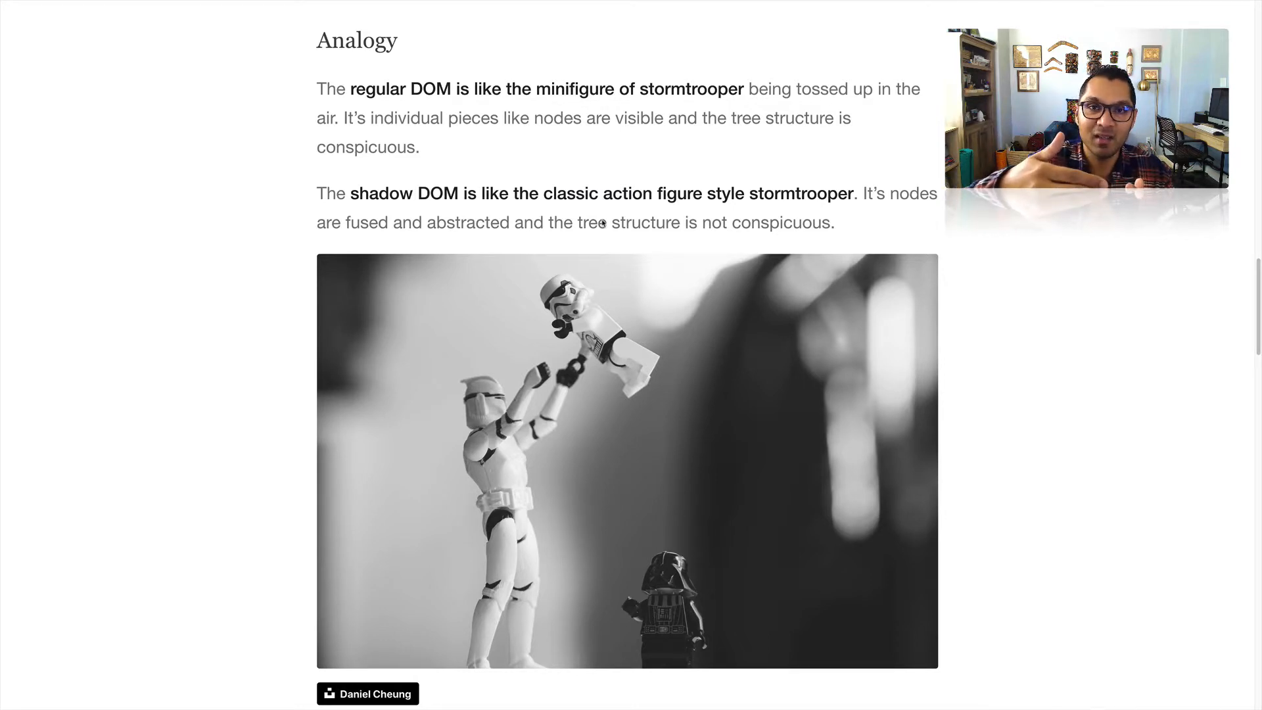
scroll(down, 3)
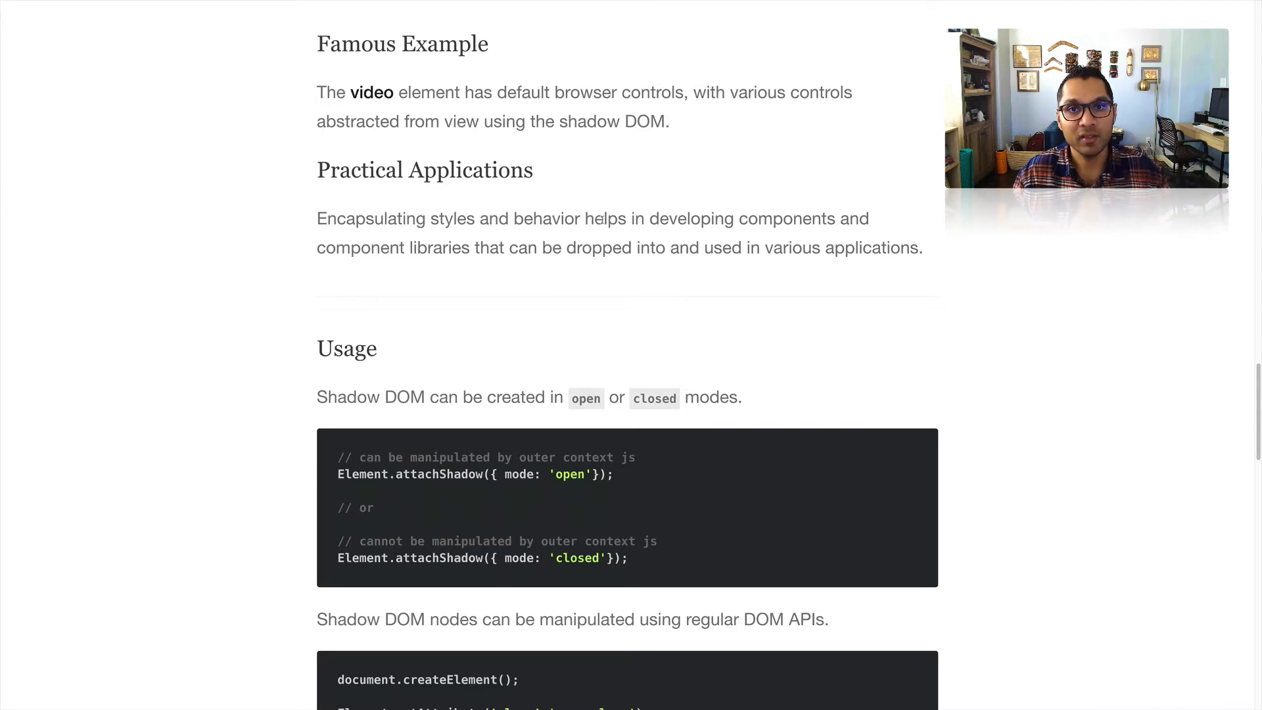
scroll(down, 3)
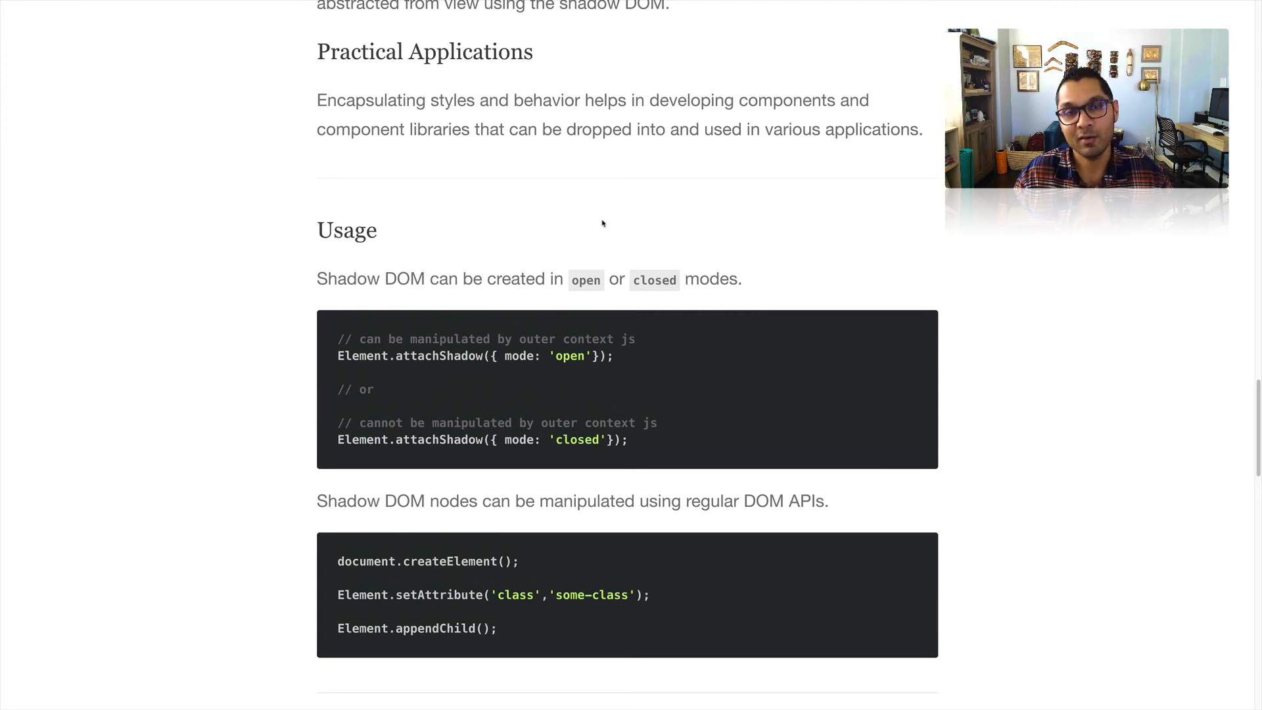
scroll(down, 3)
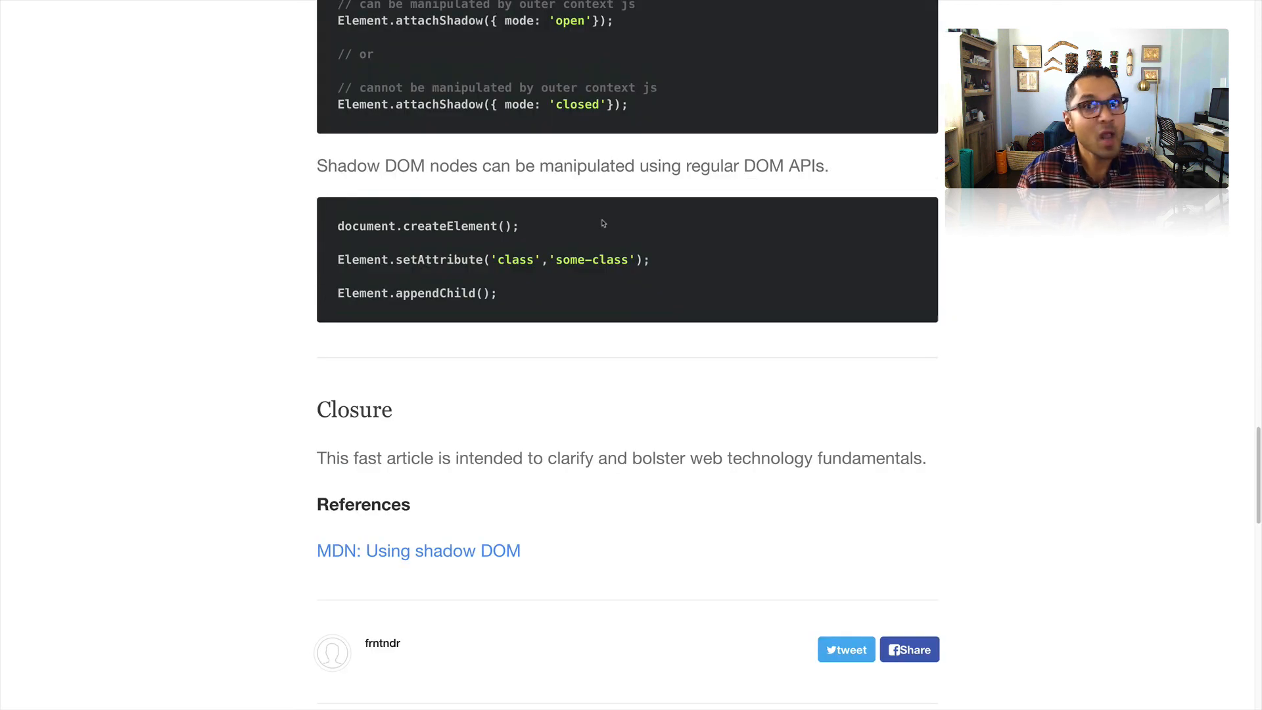